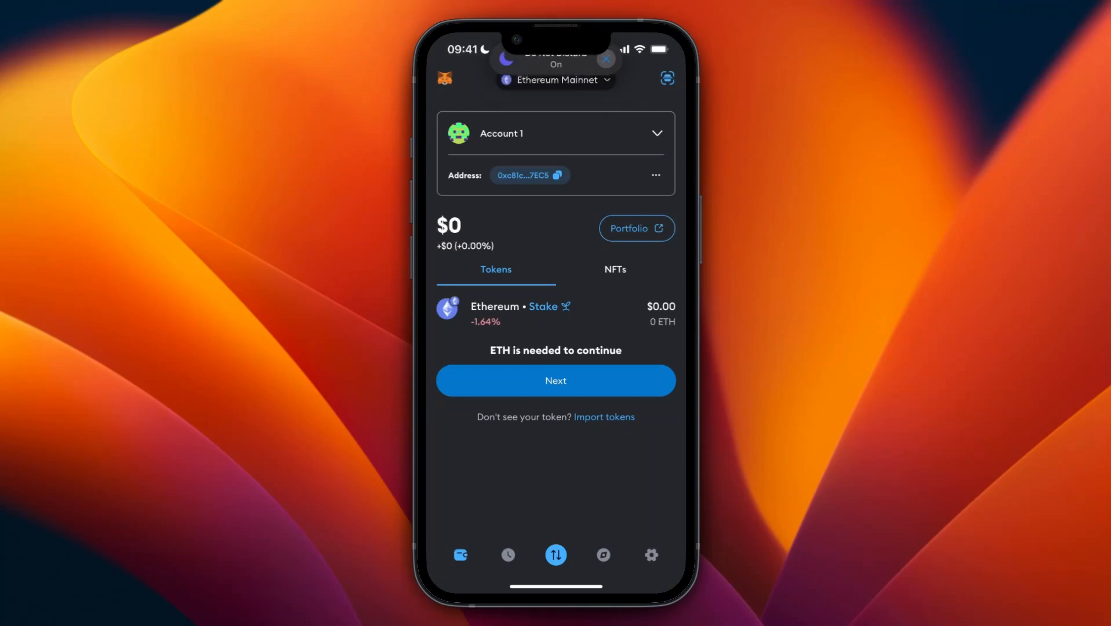
- Show the network selector listing Ethereum Mainnet, Linea and Avalanche as enabled networks
{"action": "left_click", "coordinate": [605, 60]}
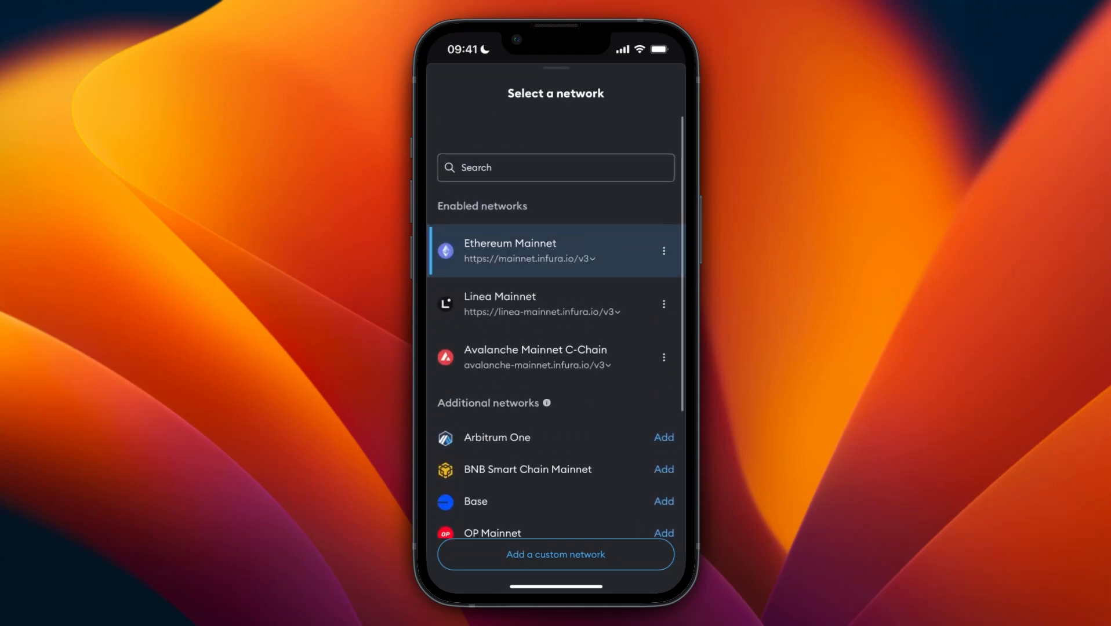
- Copy Account 1's ETH receive address on Ethereum Mainnet, then leave MetaMask for the exchange app
{"action": "left_click", "coordinate": [555, 250]}
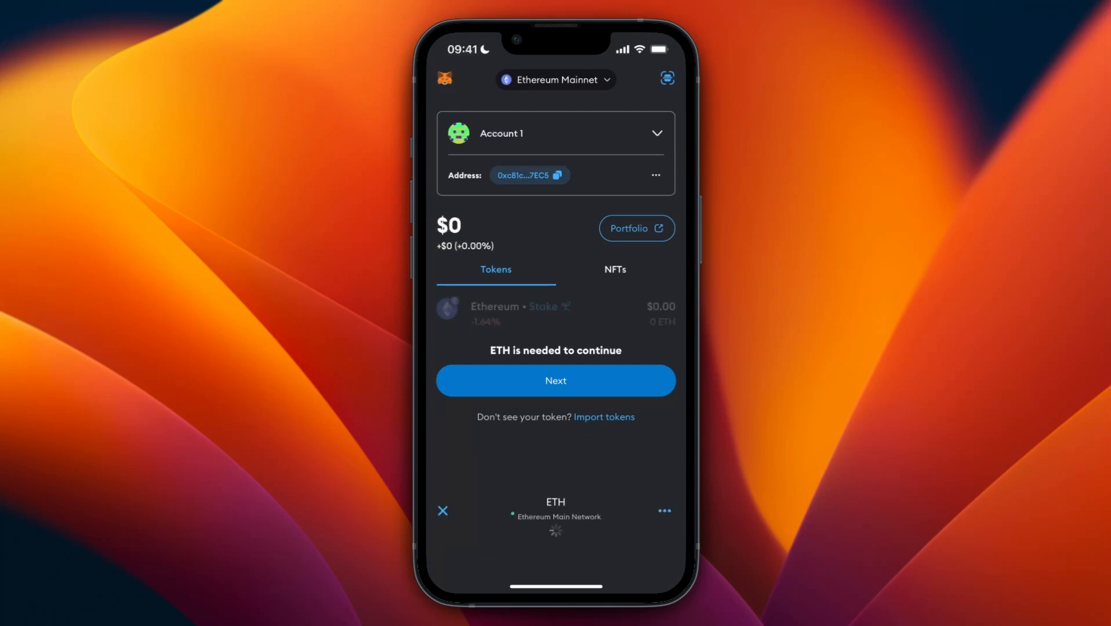
{"action": "left_click", "coordinate": [555, 508]}
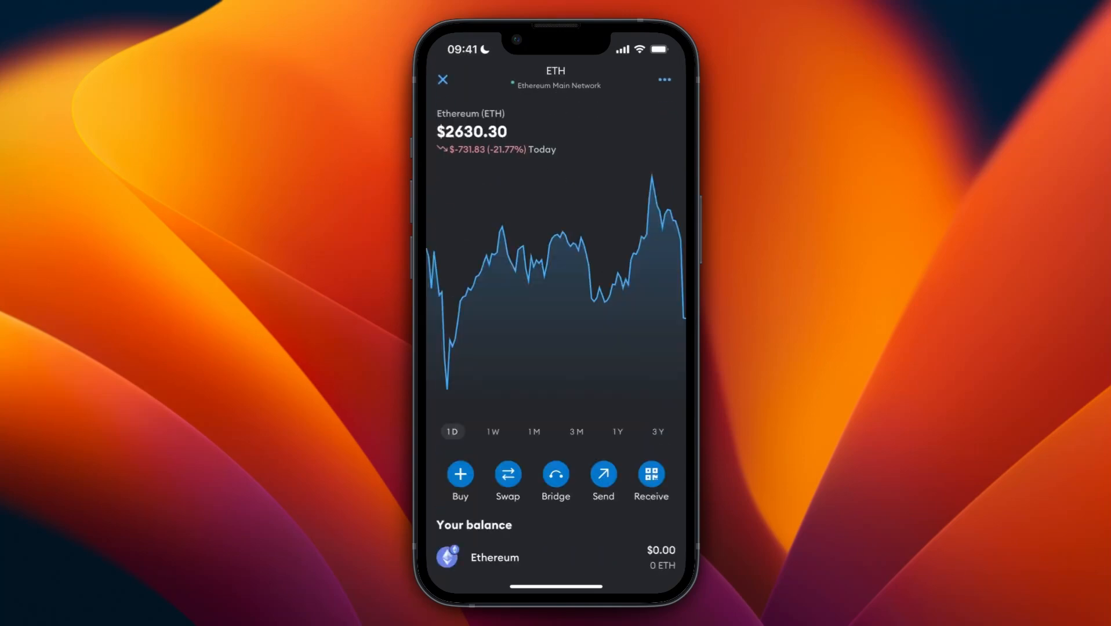
{"action": "left_click", "coordinate": [650, 476]}
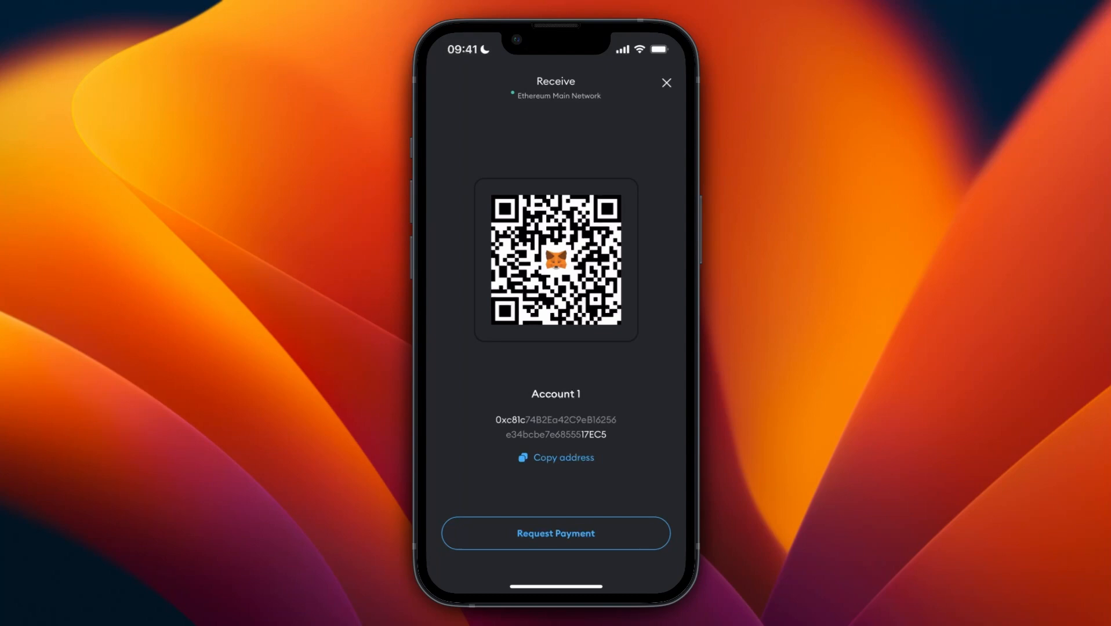
{"action": "left_click", "coordinate": [555, 456]}
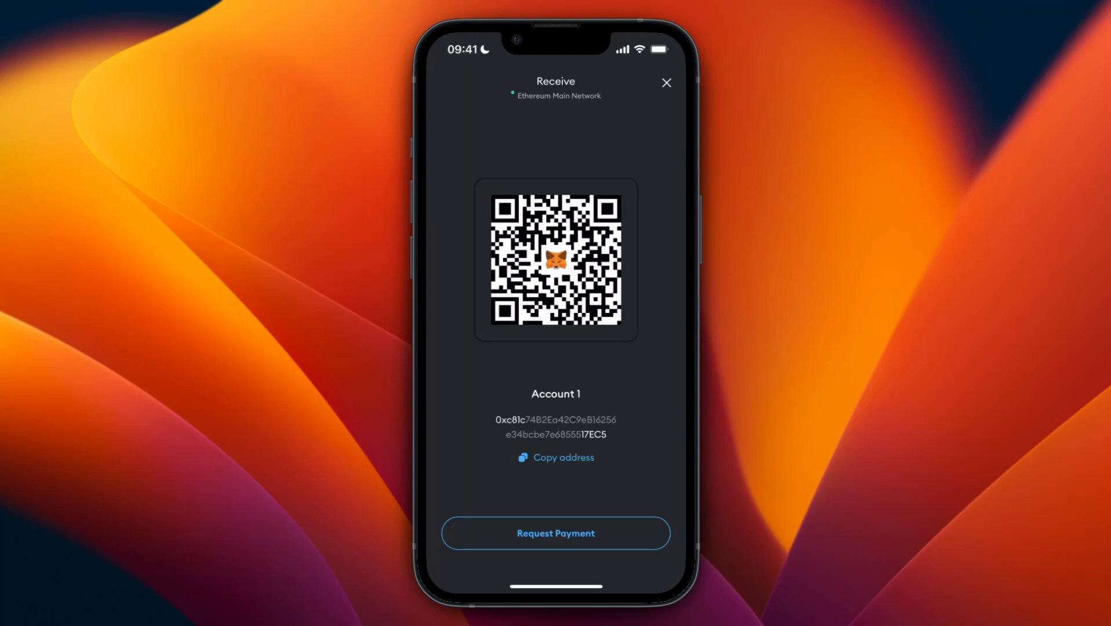
{"action": "left_click", "coordinate": [664, 82]}
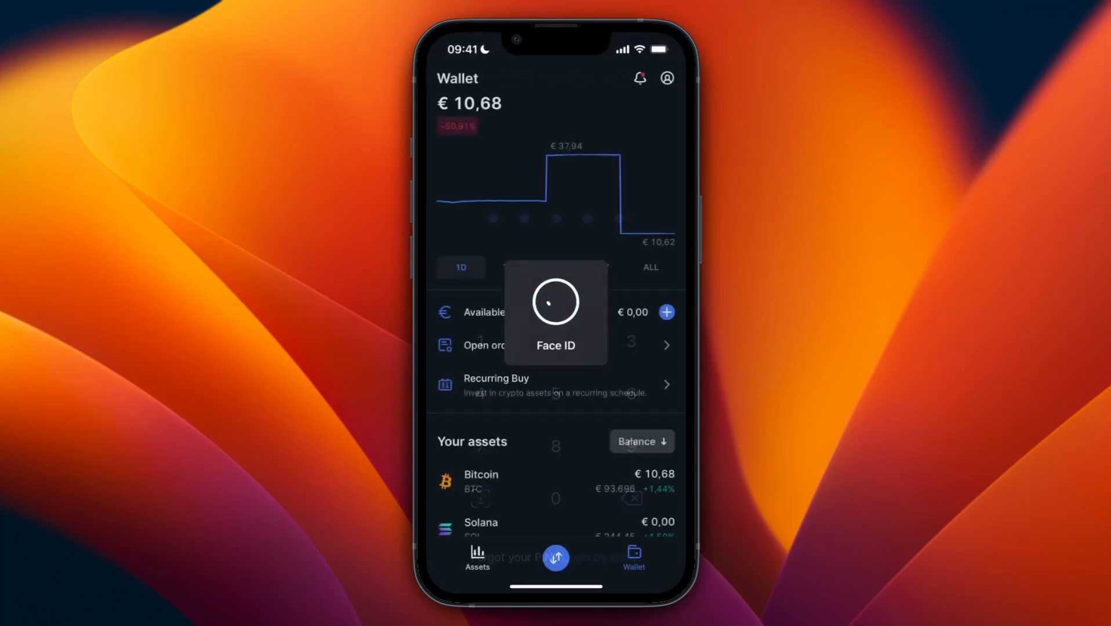
- Show Bitvavo's Assets overview listing XRP, Bitcoin, Ethereum and Solana
{"action": "left_click", "coordinate": [477, 557]}
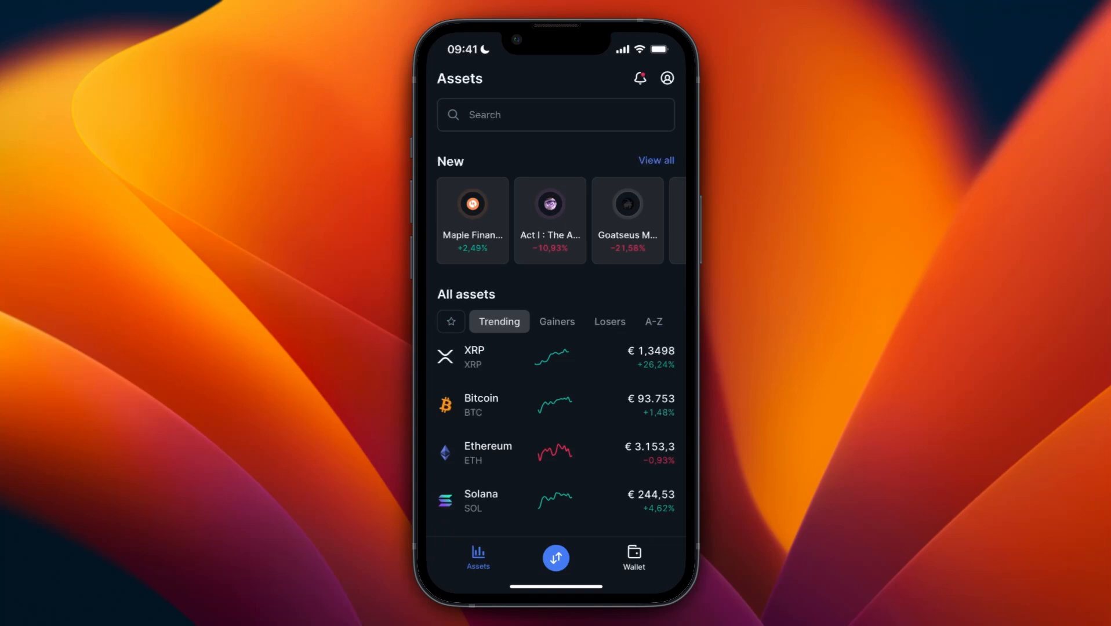